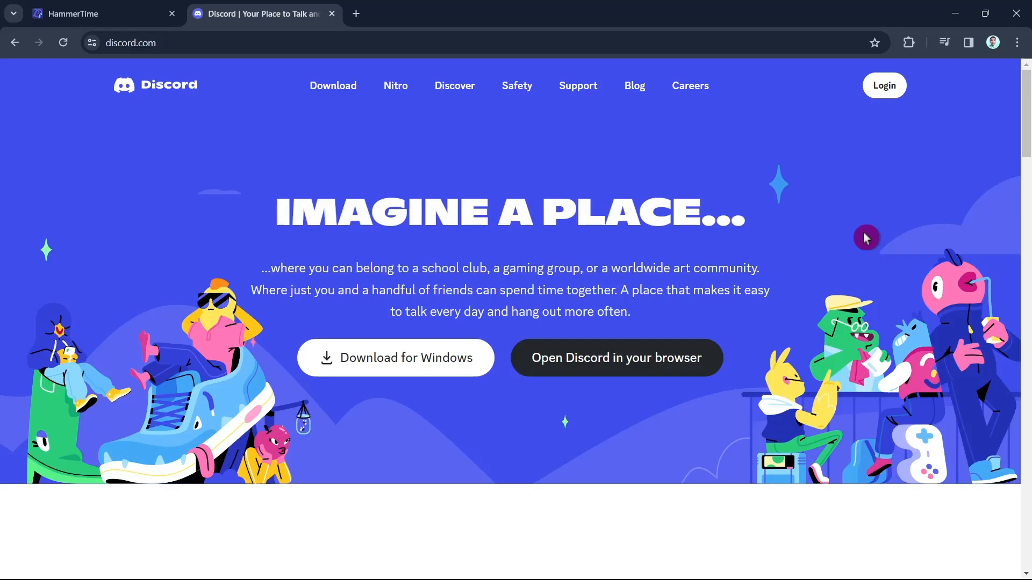
{"action": "mouse_move", "coordinate": [775, 221]}
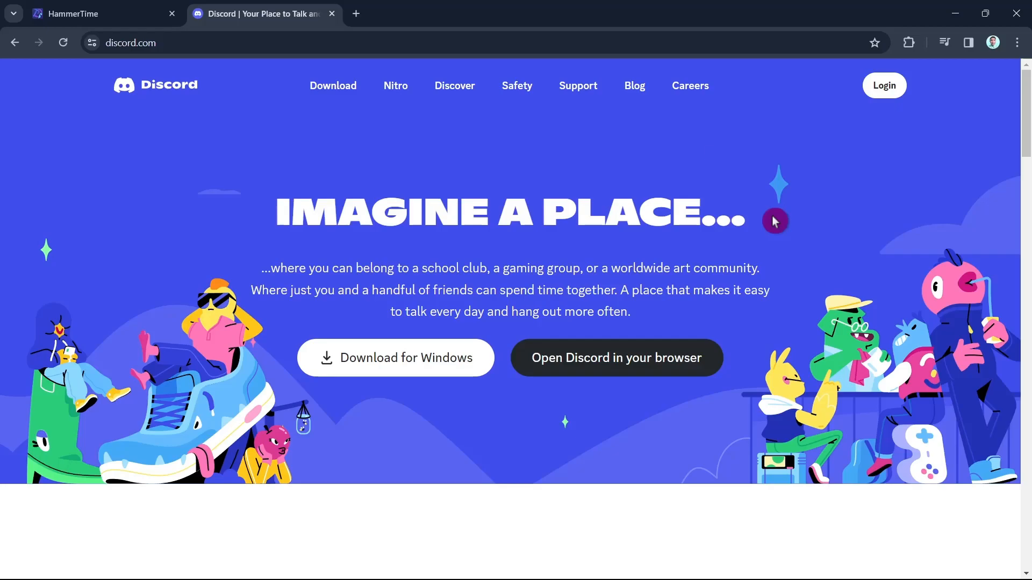
Step: Switch to the HammerTime tab showing codes for 8 February 2024, Asia/Taipei
{"action": "left_click", "coordinate": [99, 13]}
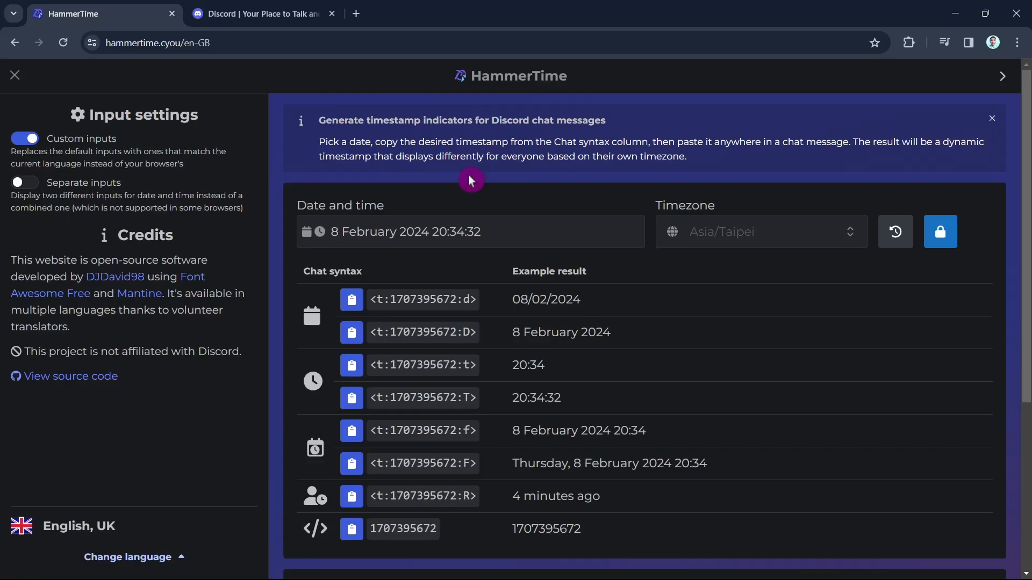
{"action": "mouse_move", "coordinate": [392, 181]}
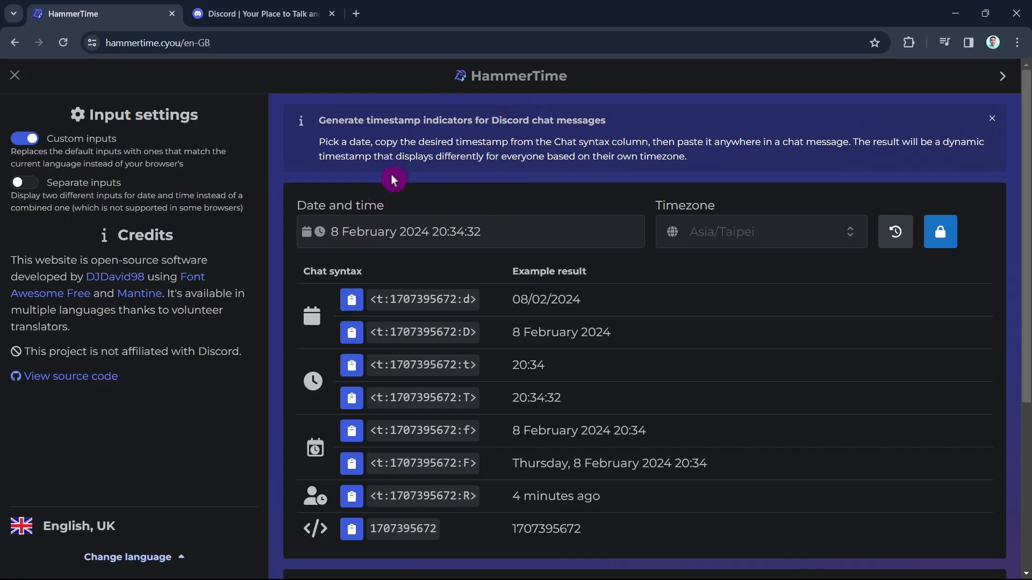
{"action": "mouse_move", "coordinate": [397, 232]}
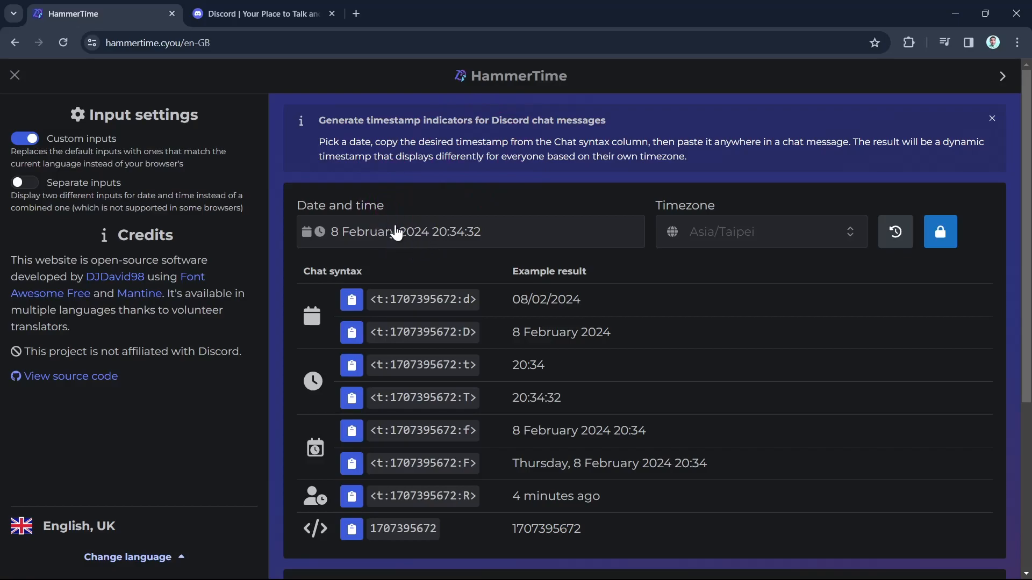
Step: Set the date to 3 February 2024 from the calendar
{"action": "left_click", "coordinate": [404, 231]}
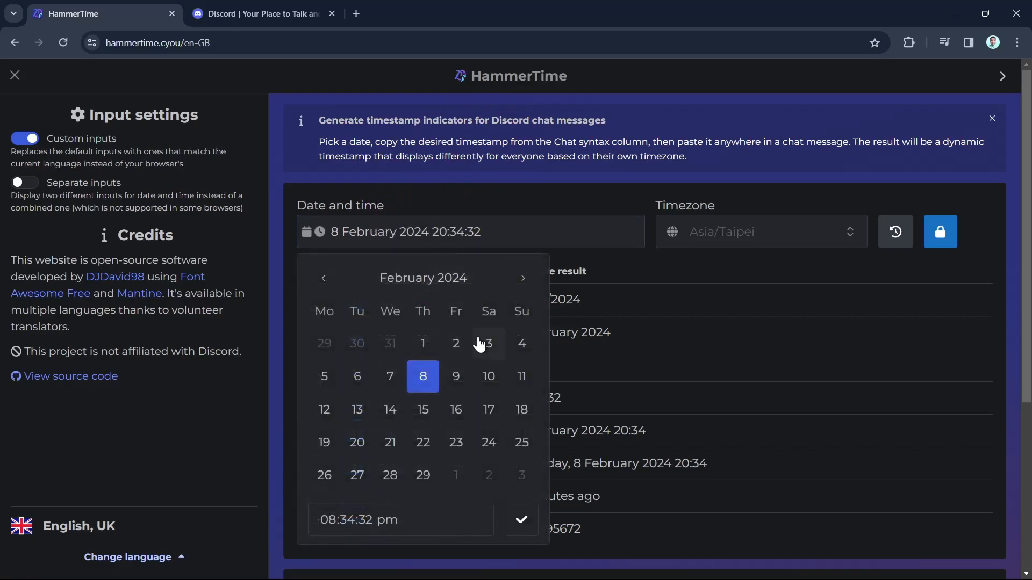
{"action": "left_click", "coordinate": [487, 343]}
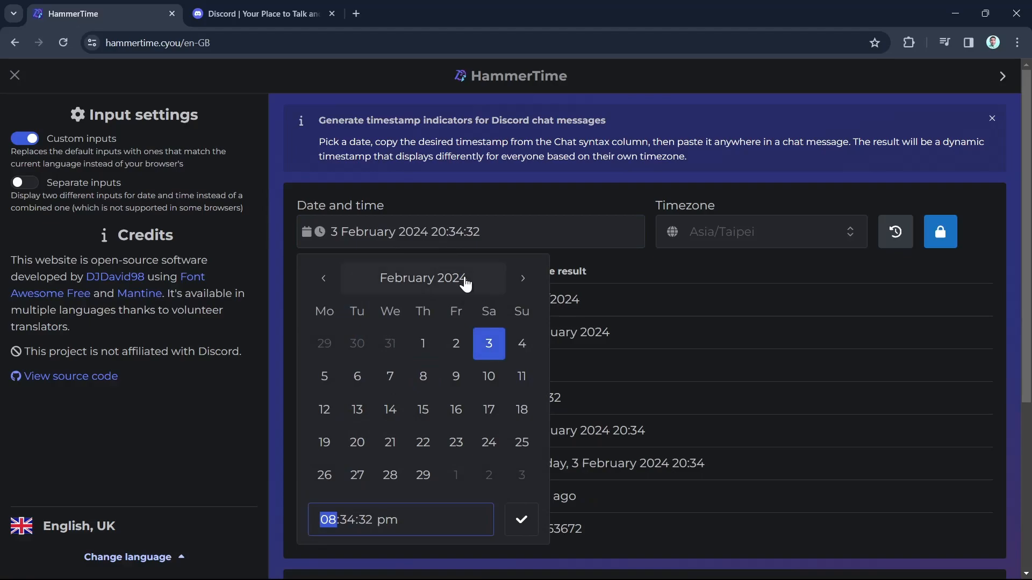
{"action": "mouse_move", "coordinate": [543, 461]}
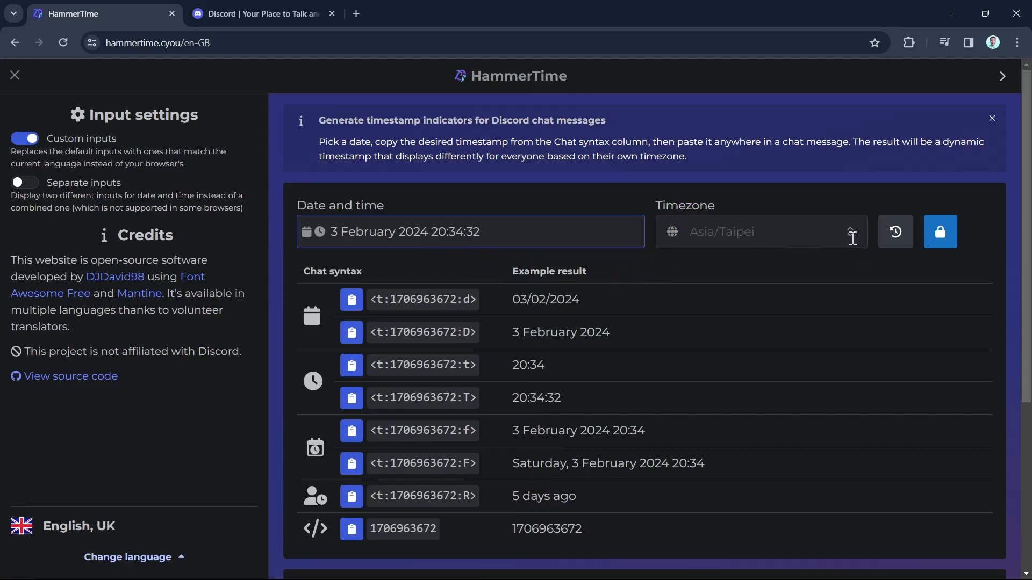
Step: Search 'asia' and set the timezone to Asia/Manila
{"action": "left_click", "coordinate": [757, 231]}
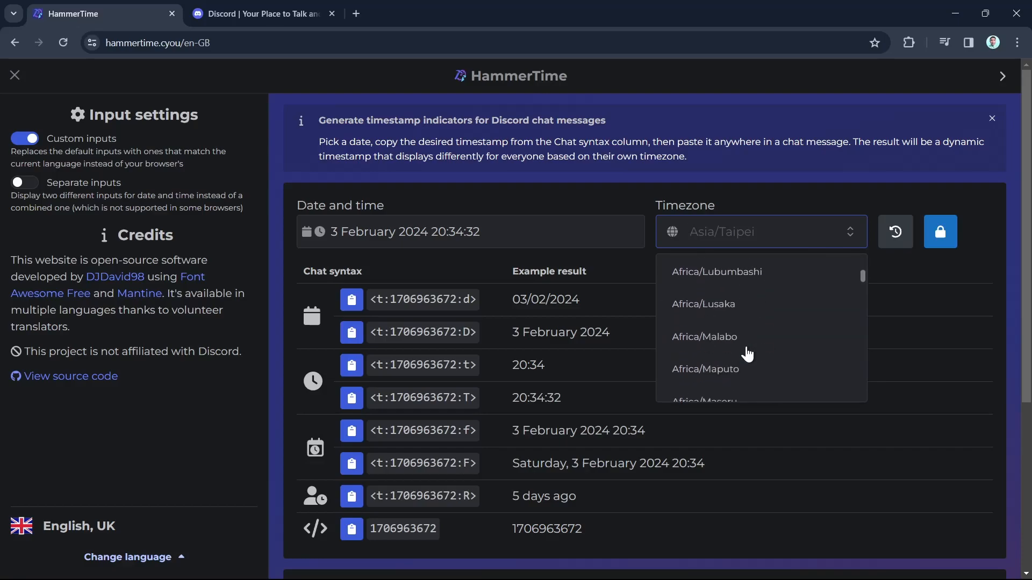
{"action": "left_click", "coordinate": [732, 236]}
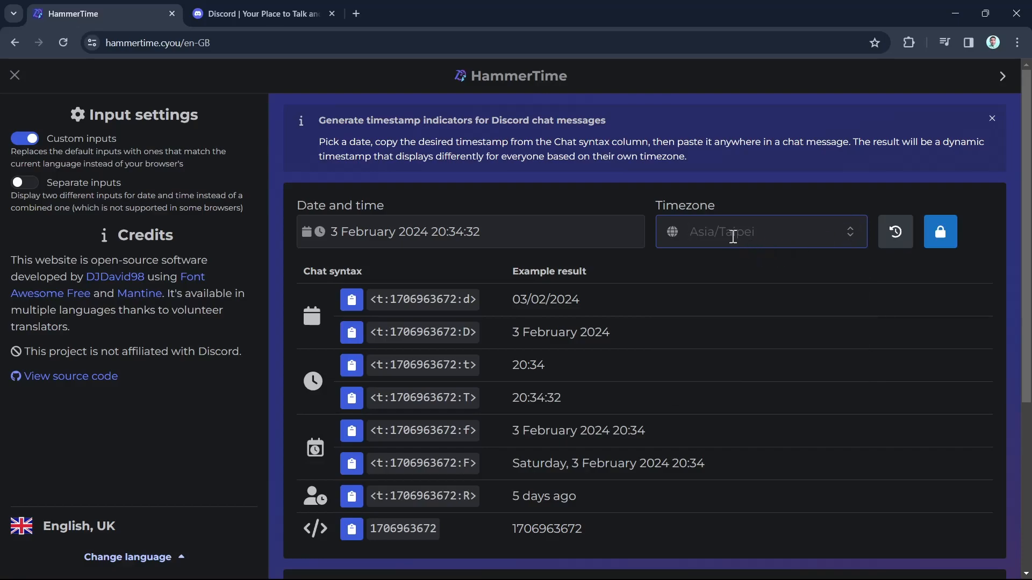
{"action": "type", "text": "asia"}
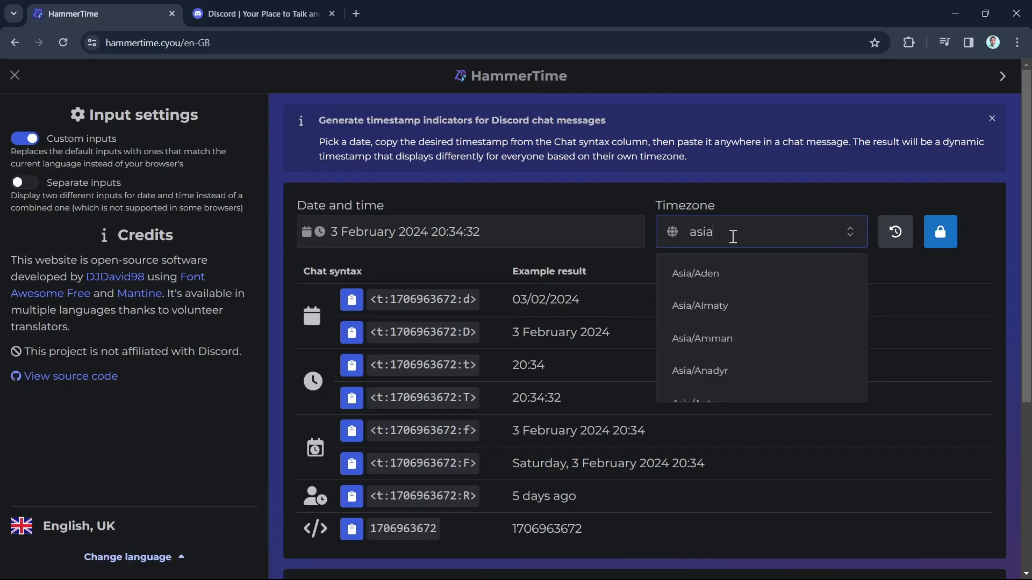
{"action": "scroll", "scroll_direction": "down", "scroll_amount": 3}
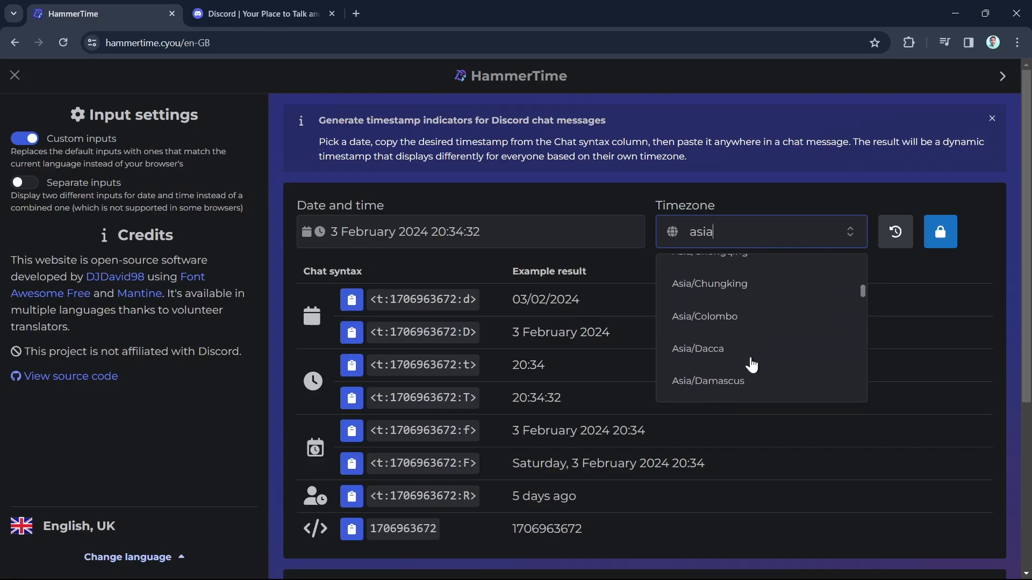
{"action": "scroll", "scroll_direction": "down", "scroll_amount": 3}
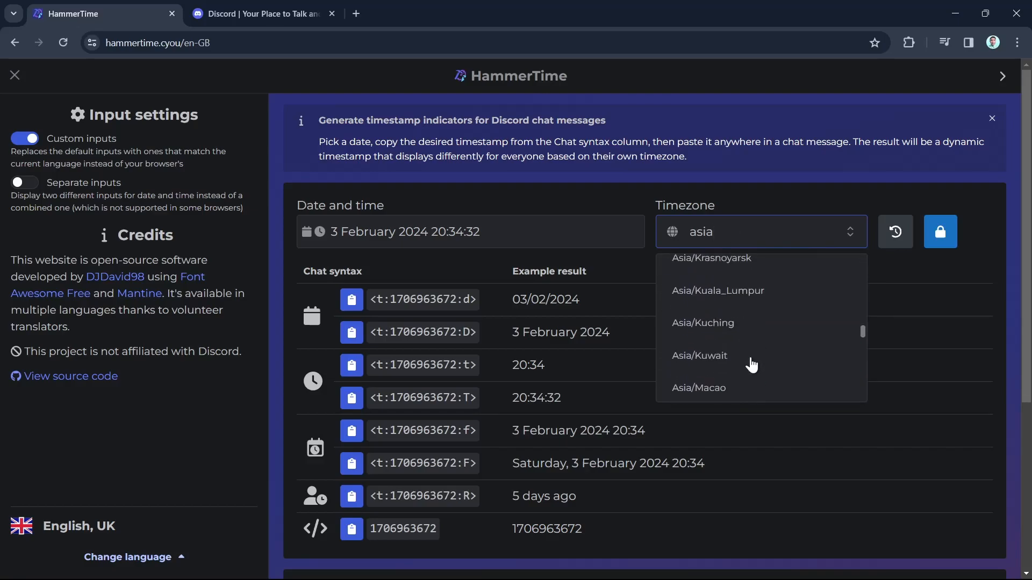
{"action": "scroll", "scroll_direction": "down", "scroll_amount": 3}
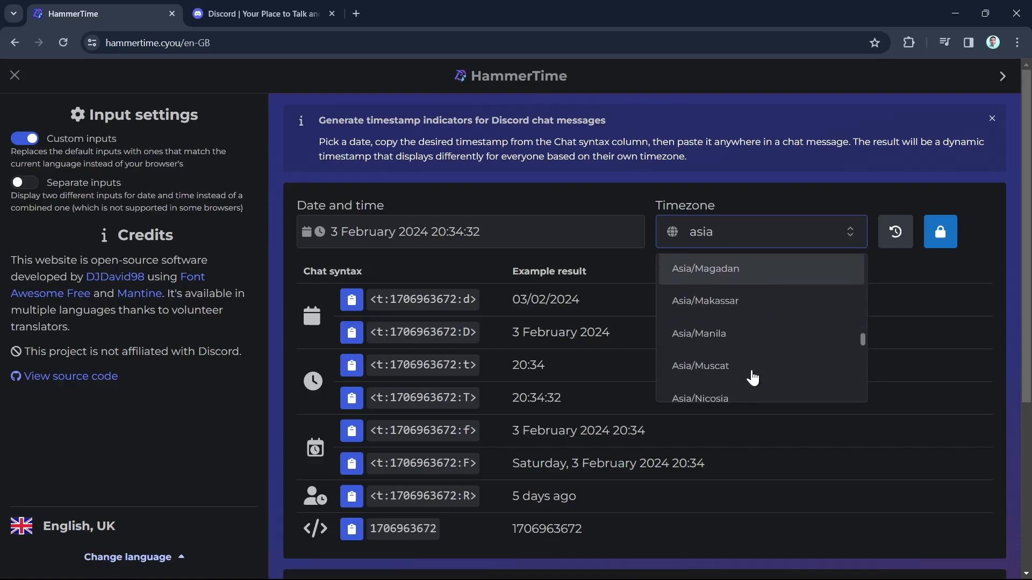
{"action": "left_click", "coordinate": [698, 333]}
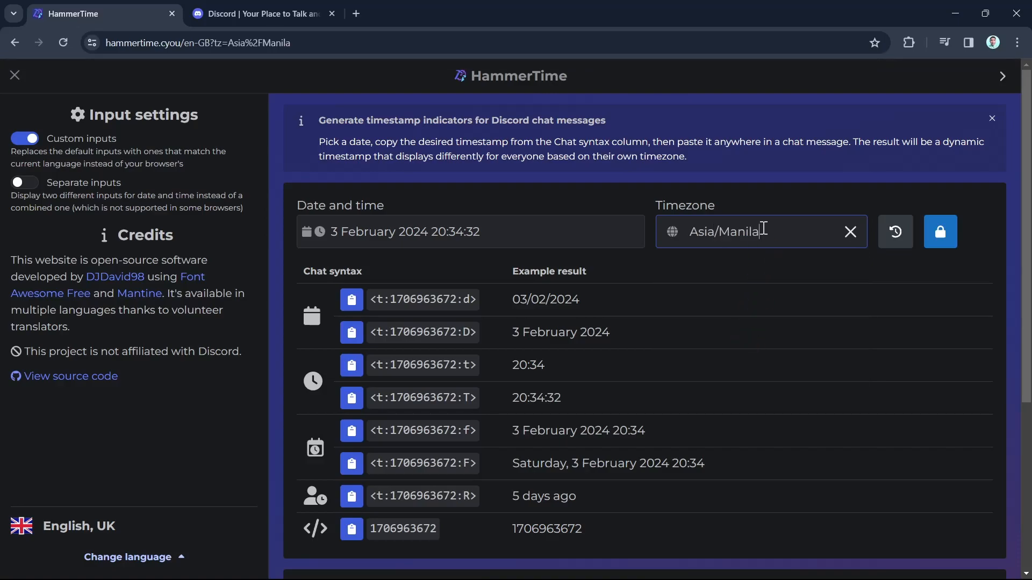
{"action": "mouse_move", "coordinate": [768, 235]}
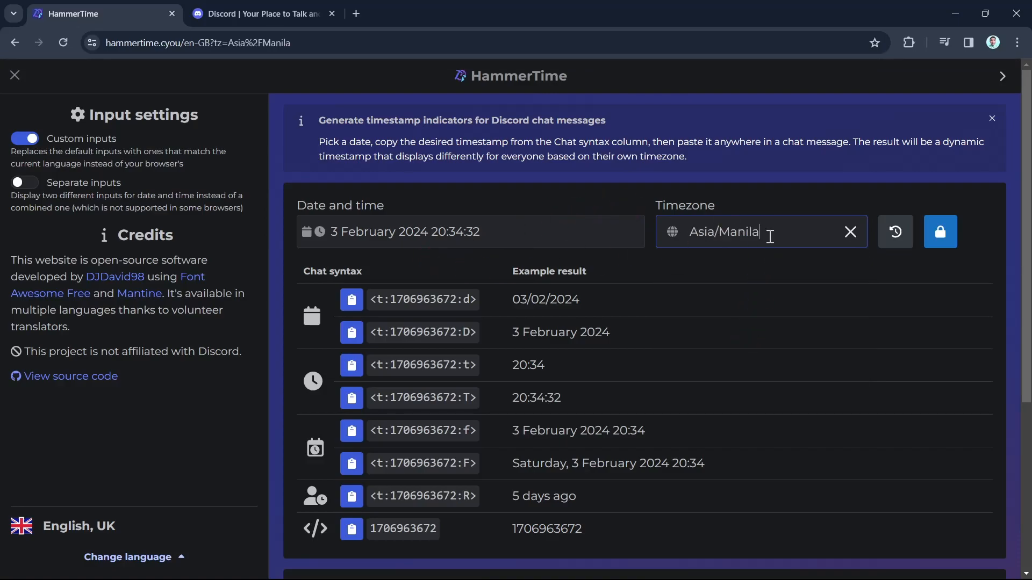
{"action": "mouse_move", "coordinate": [894, 231]}
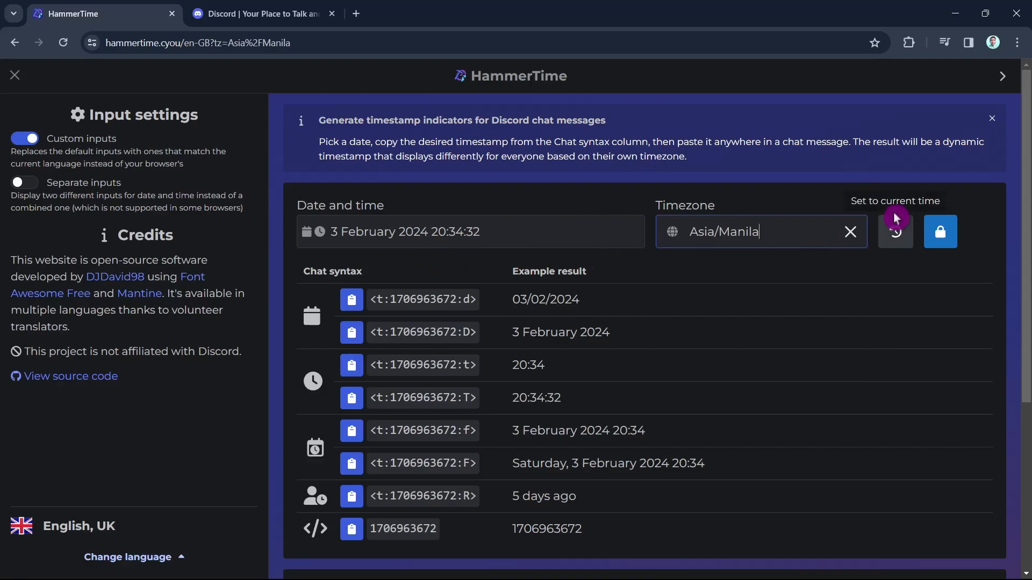
Step: Reset the date and time to now, 8 February 2024 20:39:20, in Asia/Manila
{"action": "left_click", "coordinate": [896, 232]}
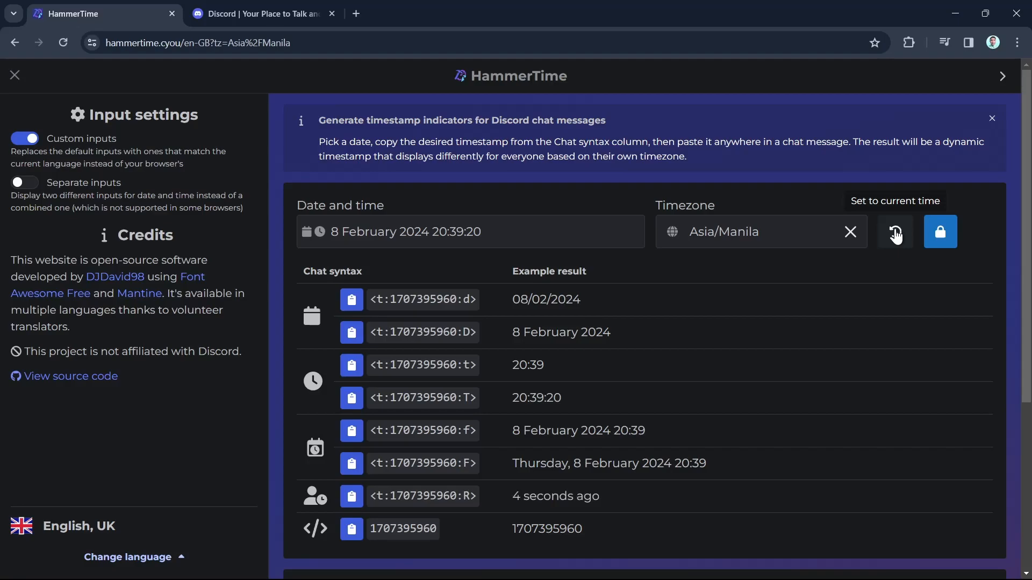
{"action": "mouse_move", "coordinate": [526, 130]}
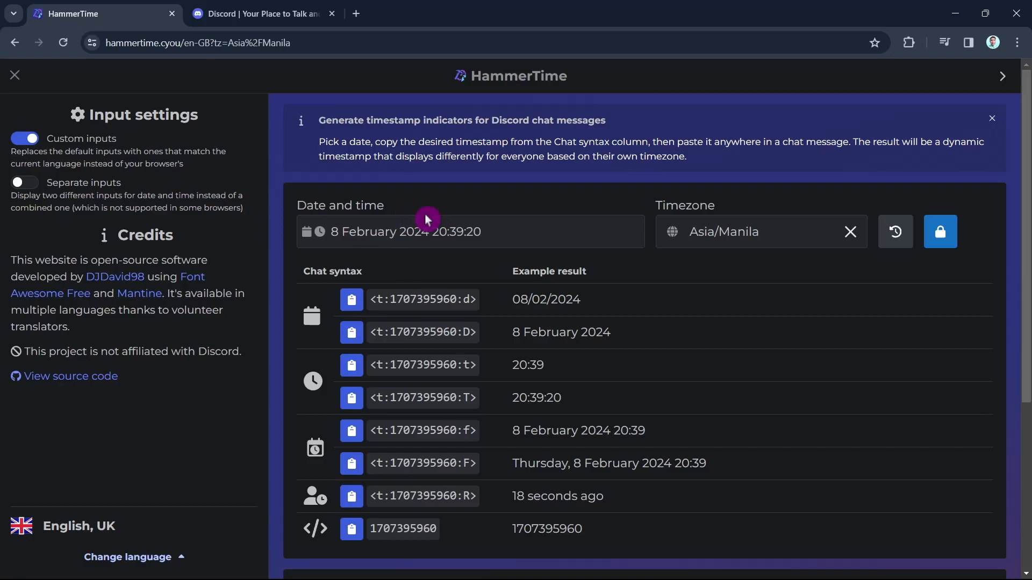
{"action": "mouse_move", "coordinate": [472, 353]}
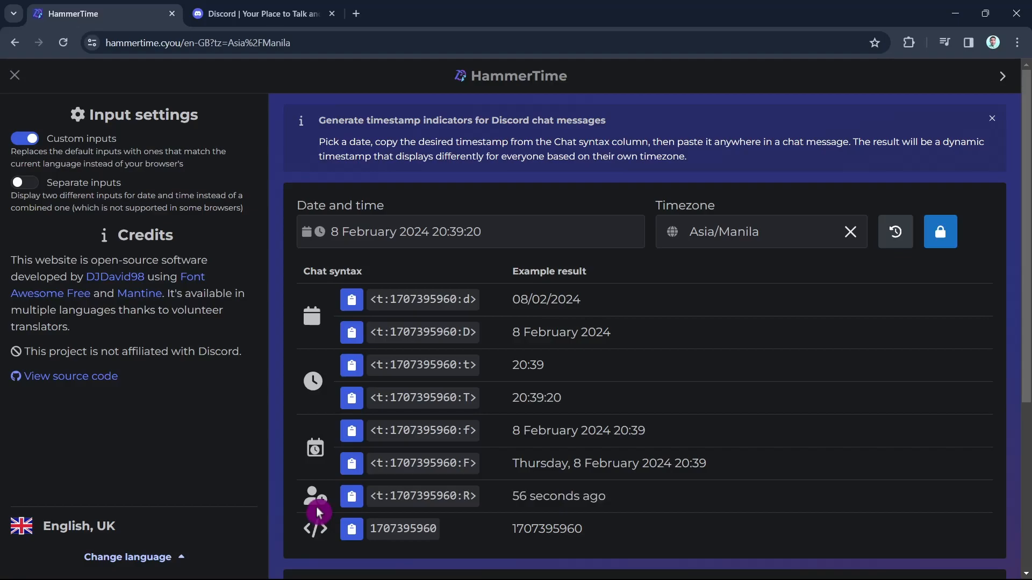
{"action": "mouse_move", "coordinate": [352, 496]}
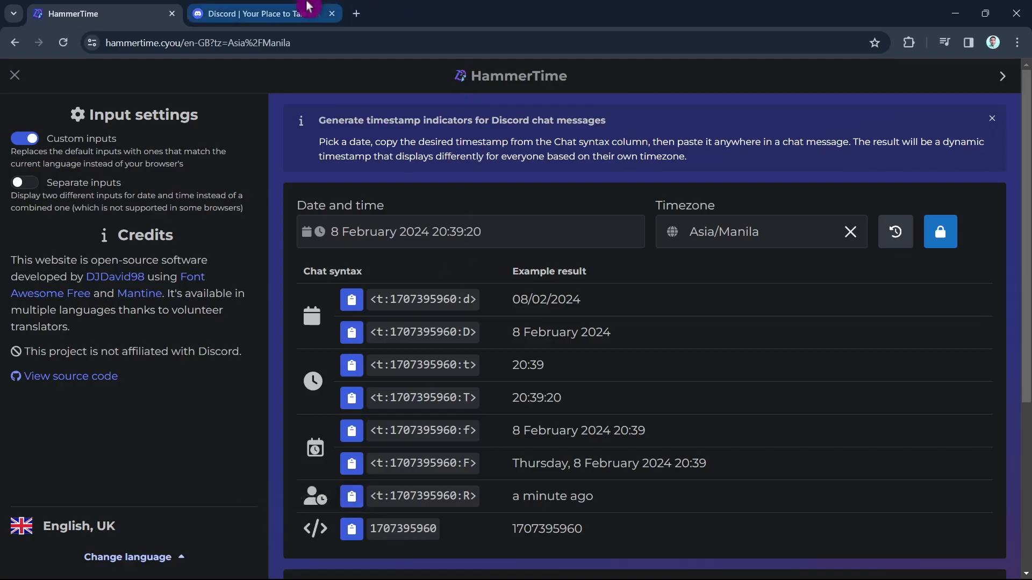
Step: Open Discord in the browser and log in to reach the Friends page
{"action": "left_click", "coordinate": [257, 13]}
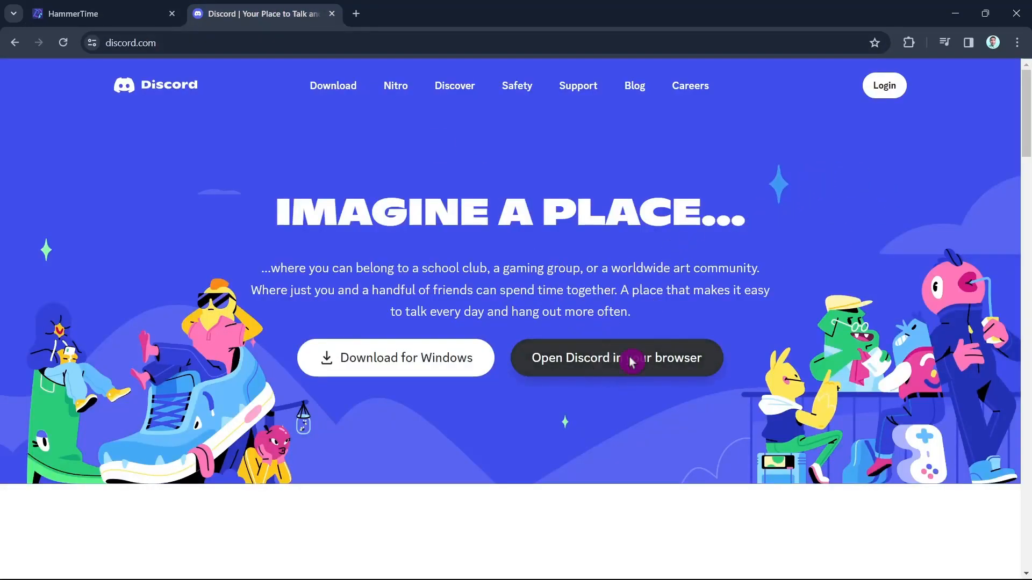
{"action": "left_click", "coordinate": [615, 358]}
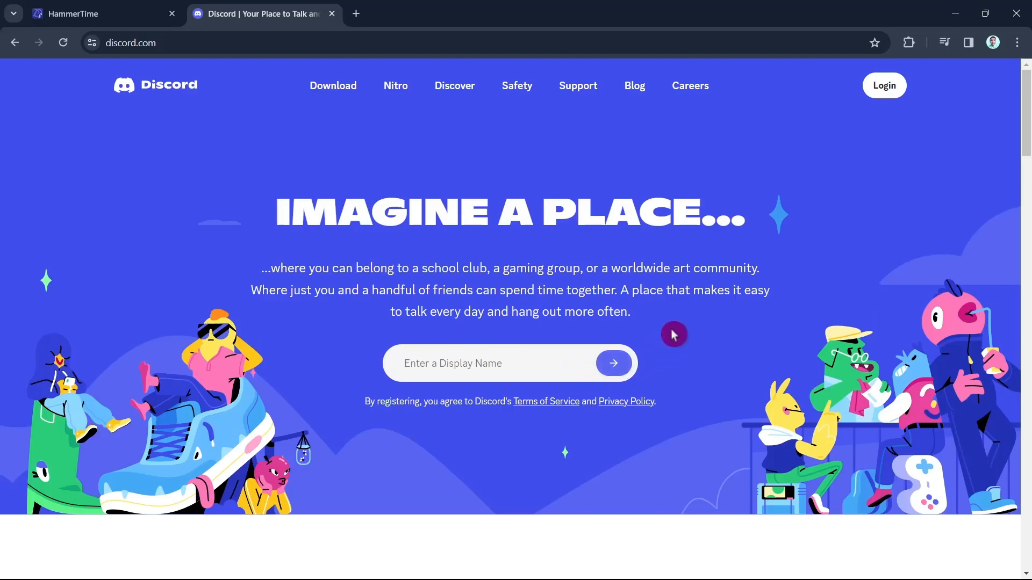
{"action": "left_click", "coordinate": [884, 85]}
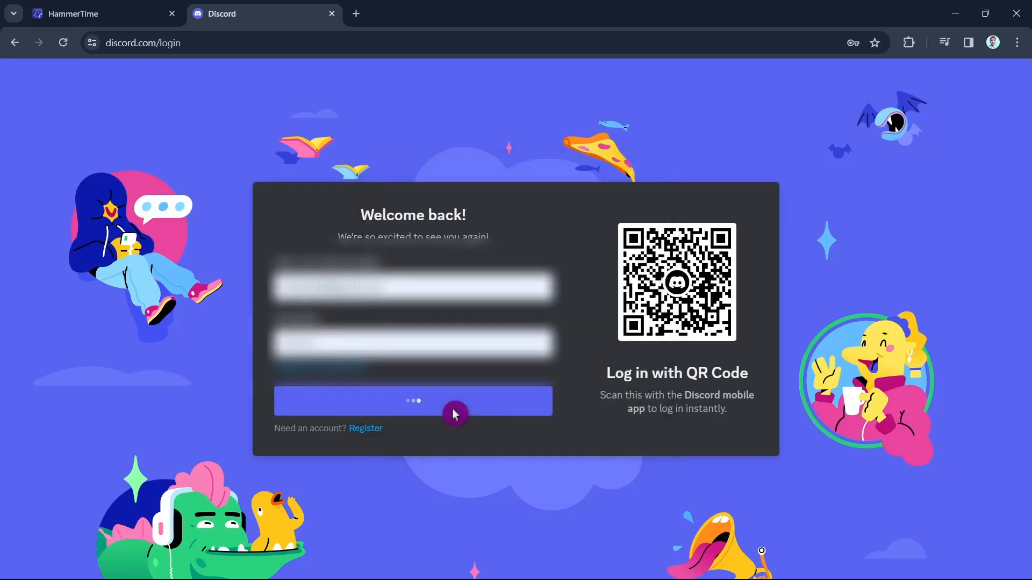
{"action": "left_click", "coordinate": [413, 400]}
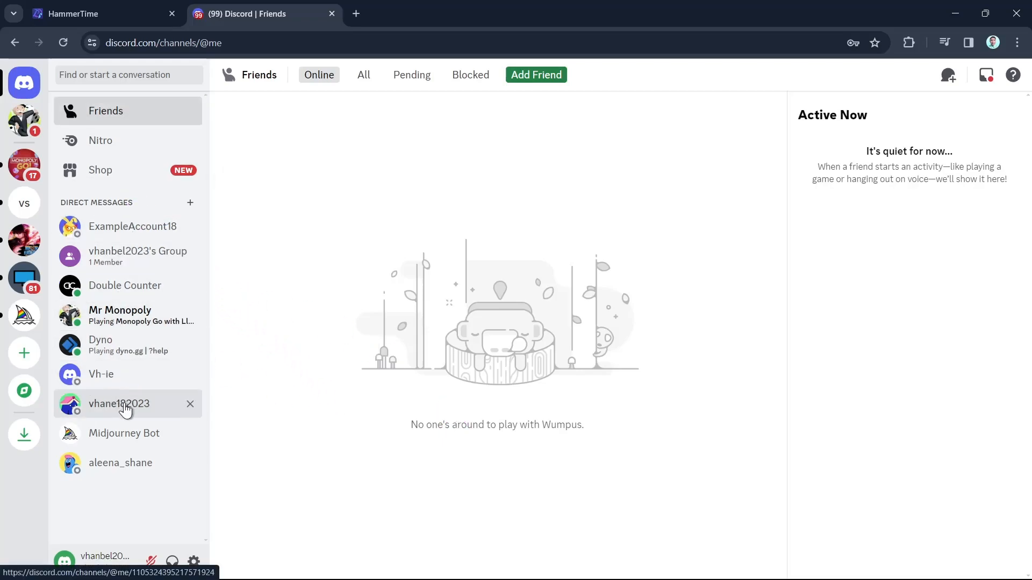
{"action": "left_click", "coordinate": [119, 403]}
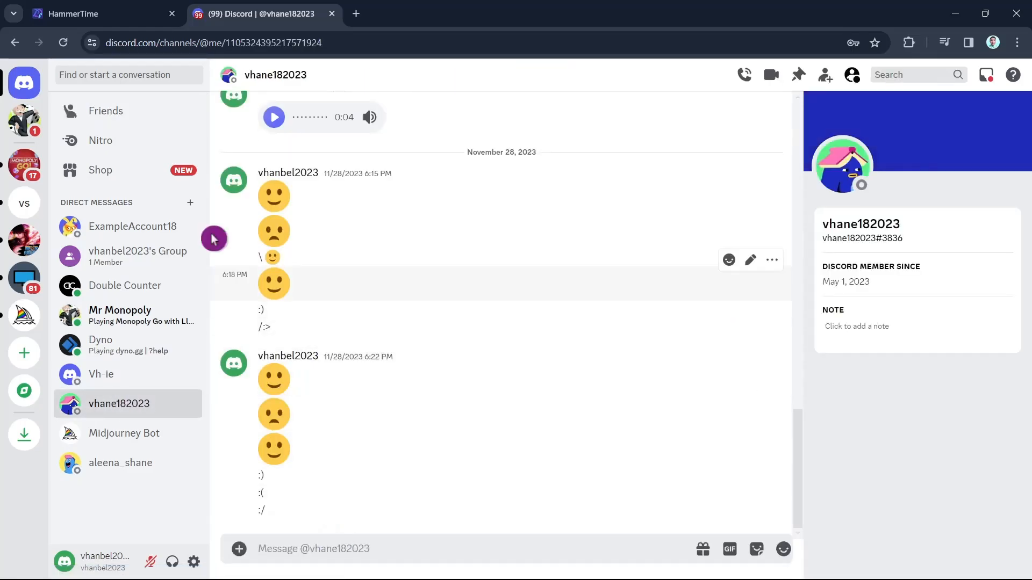
{"action": "left_click", "coordinate": [102, 13]}
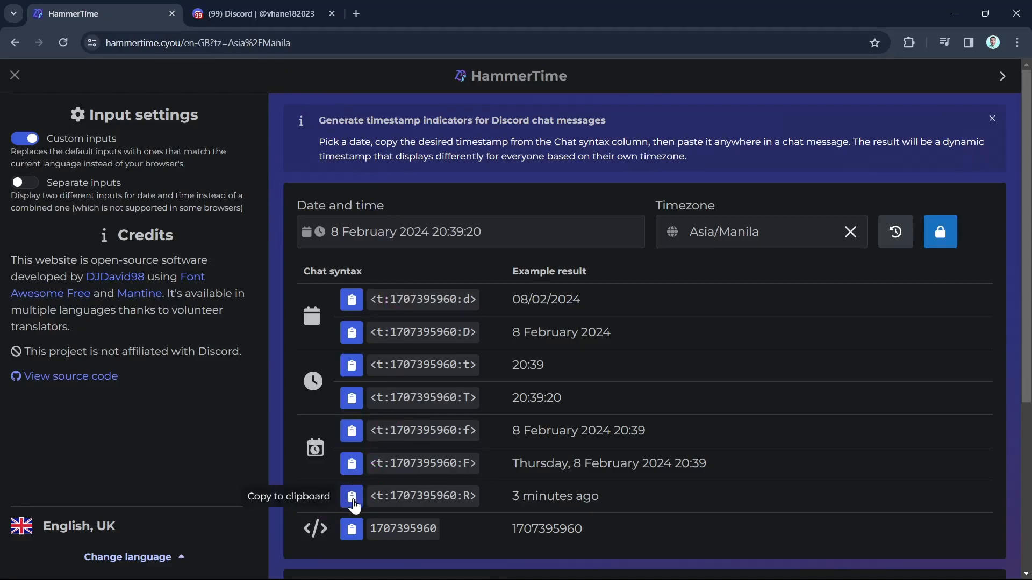
{"action": "left_click", "coordinate": [352, 497]}
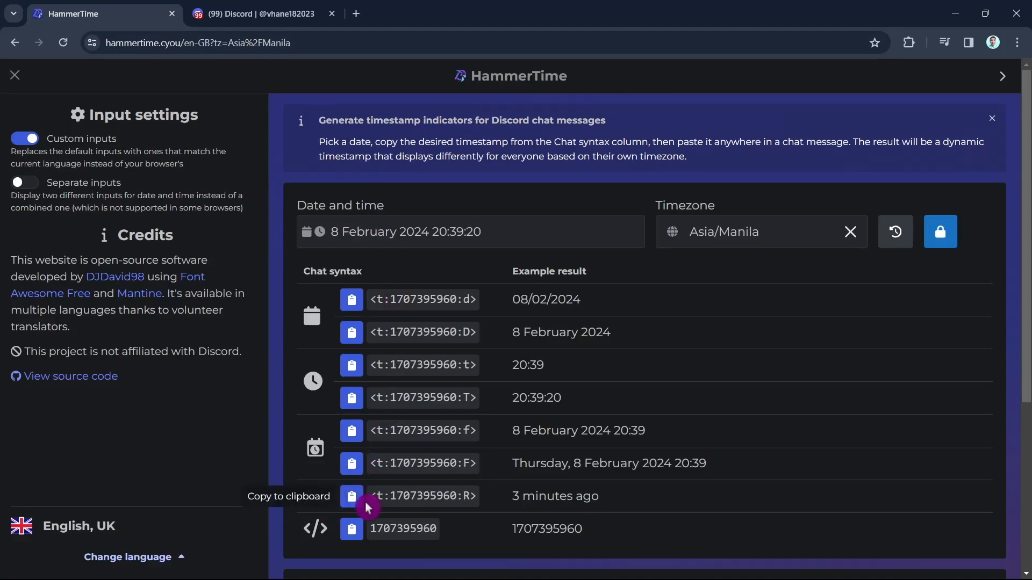
{"action": "left_click", "coordinate": [263, 13]}
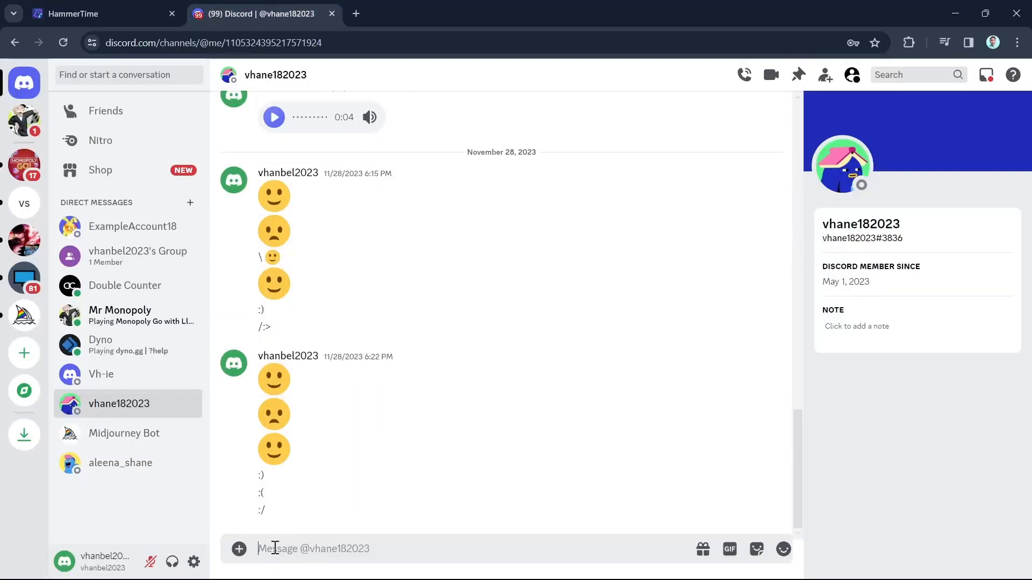
{"action": "type", "text": "<t:1707395960:R>"}
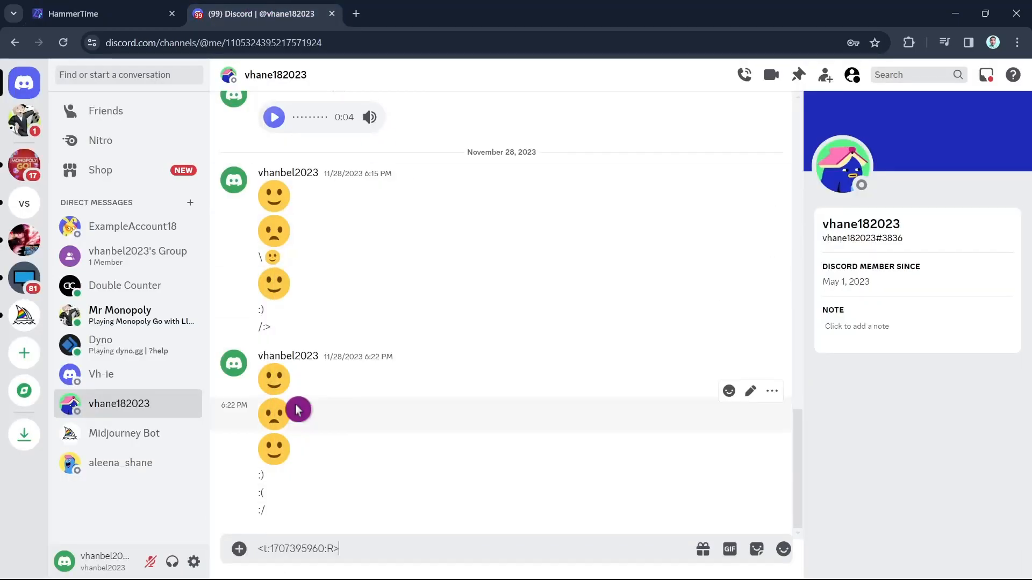
{"action": "mouse_move", "coordinate": [303, 418]}
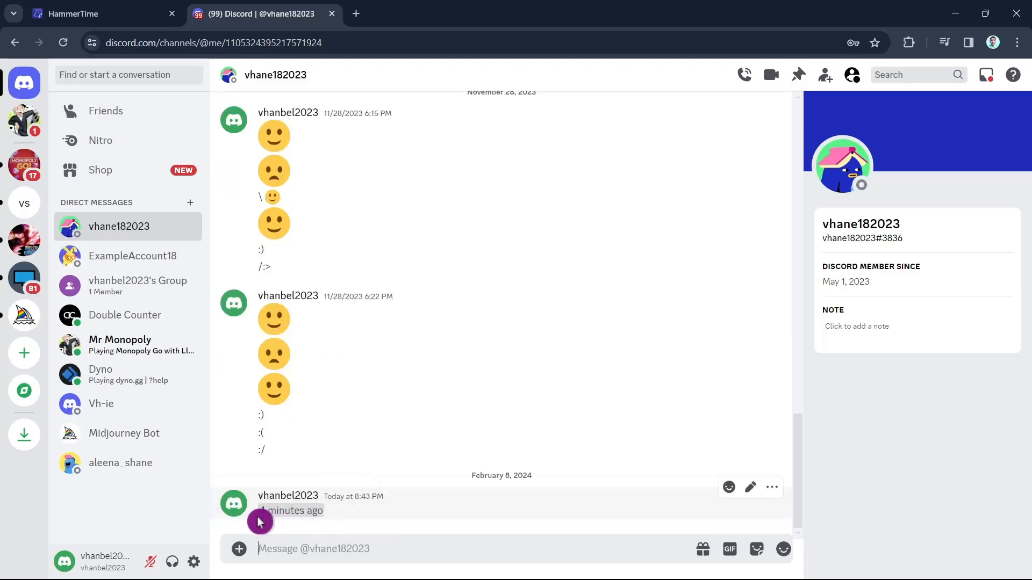
{"action": "mouse_move", "coordinate": [321, 518]}
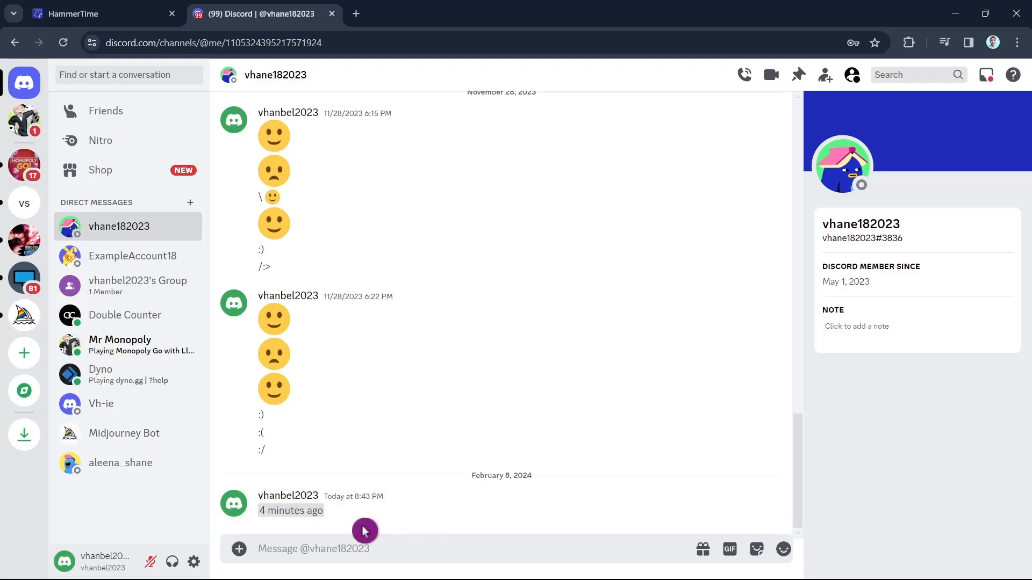
{"action": "mouse_move", "coordinate": [385, 530]}
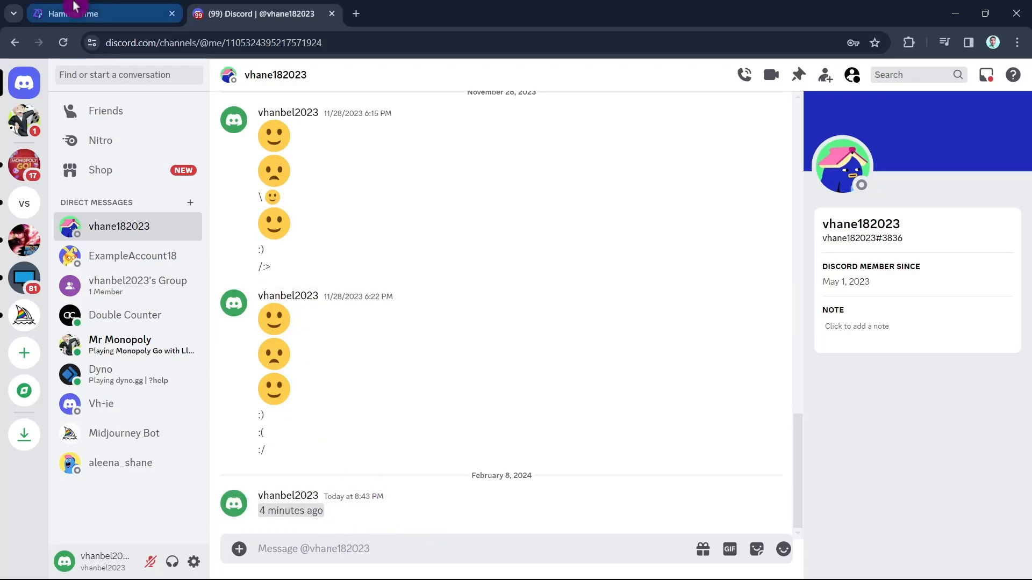
Step: Inspect the short-date 08/02/2024 and long-date examples, send the short-date code to Discord, and return to HammerTime
{"action": "left_click", "coordinate": [99, 13]}
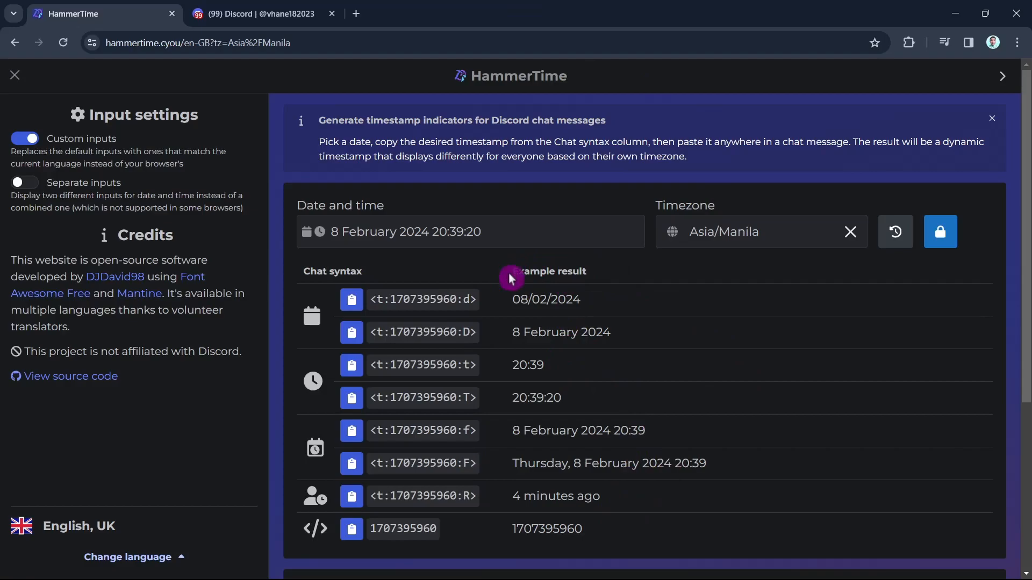
{"action": "mouse_move", "coordinate": [608, 307]}
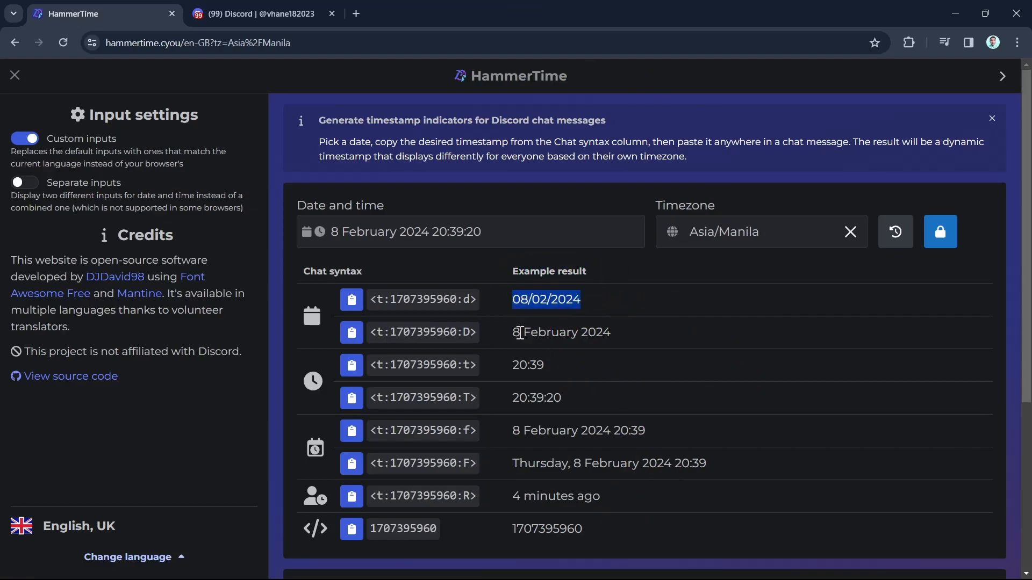
{"action": "double_click", "coordinate": [560, 332]}
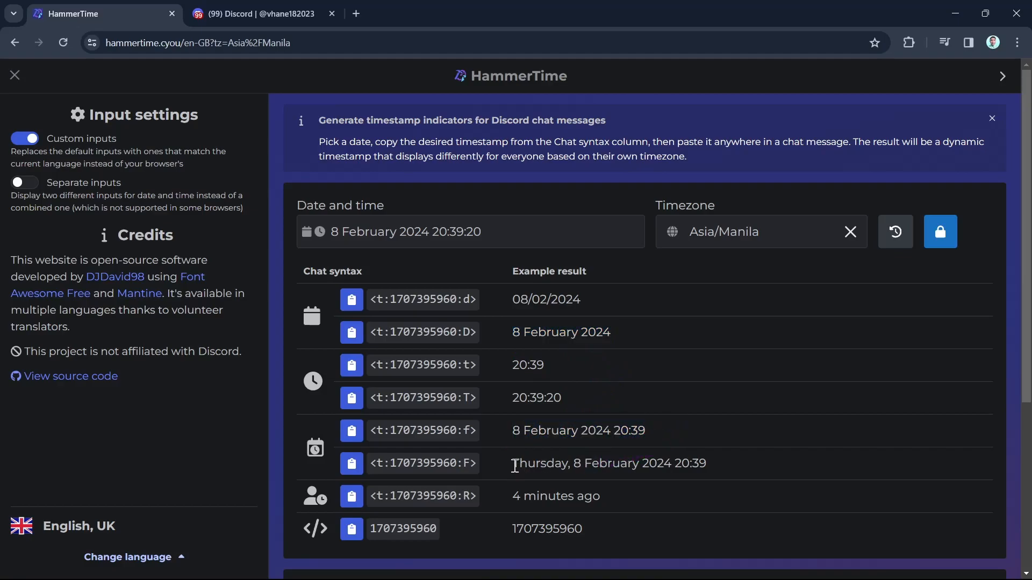
{"action": "double_click", "coordinate": [422, 463]}
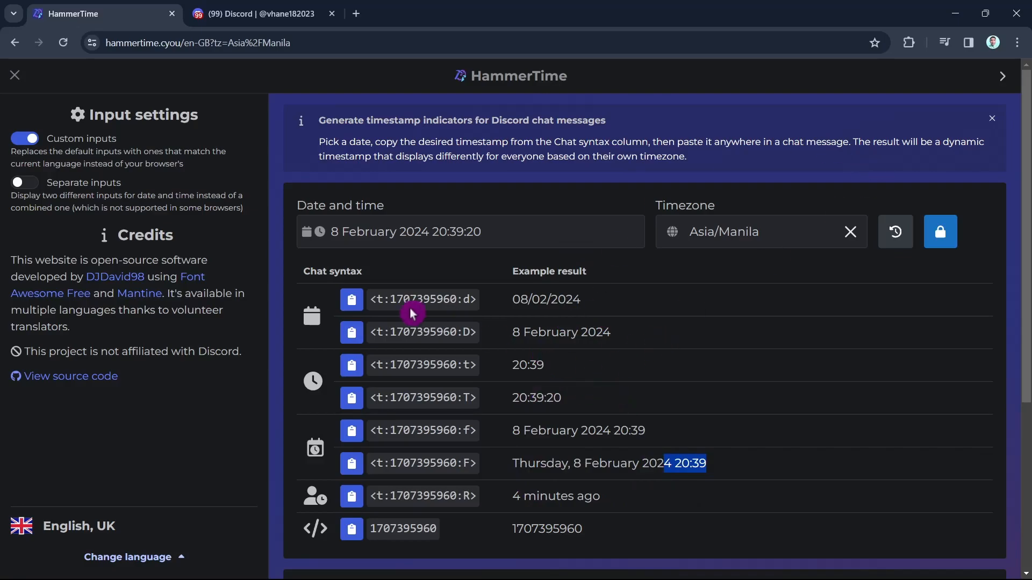
{"action": "mouse_move", "coordinate": [352, 300]}
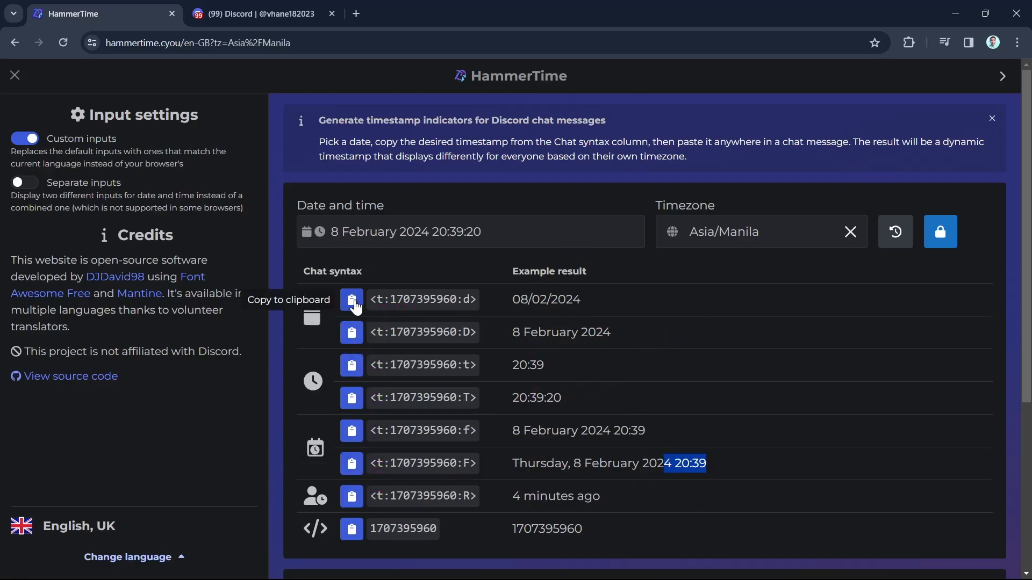
{"action": "left_click", "coordinate": [257, 13]}
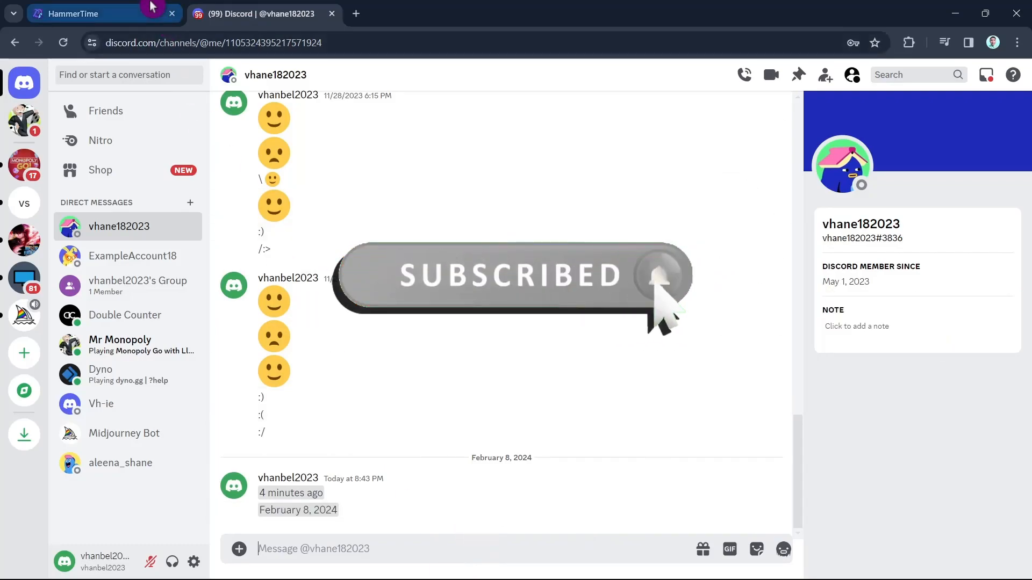
{"action": "left_click", "coordinate": [74, 13]}
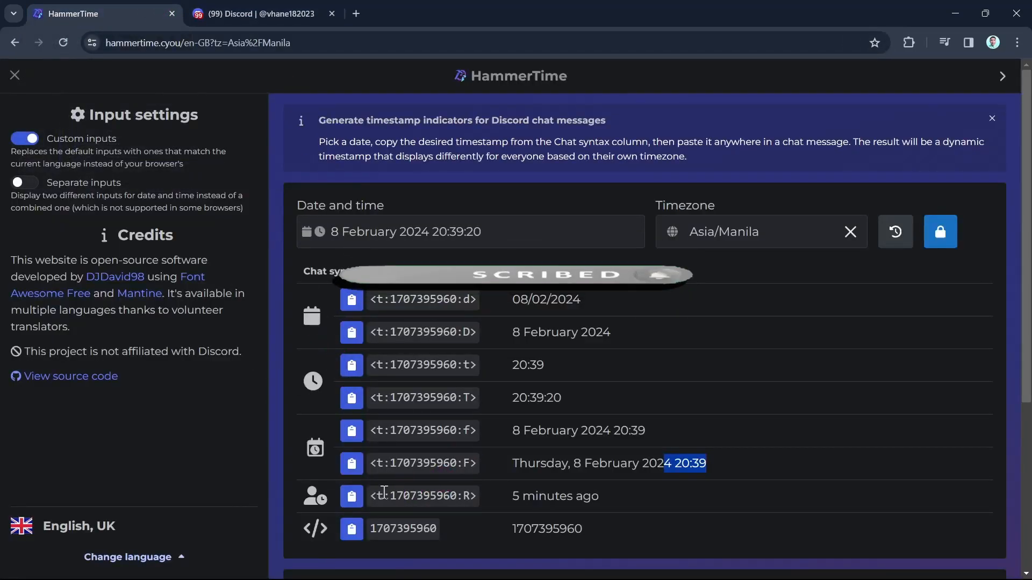